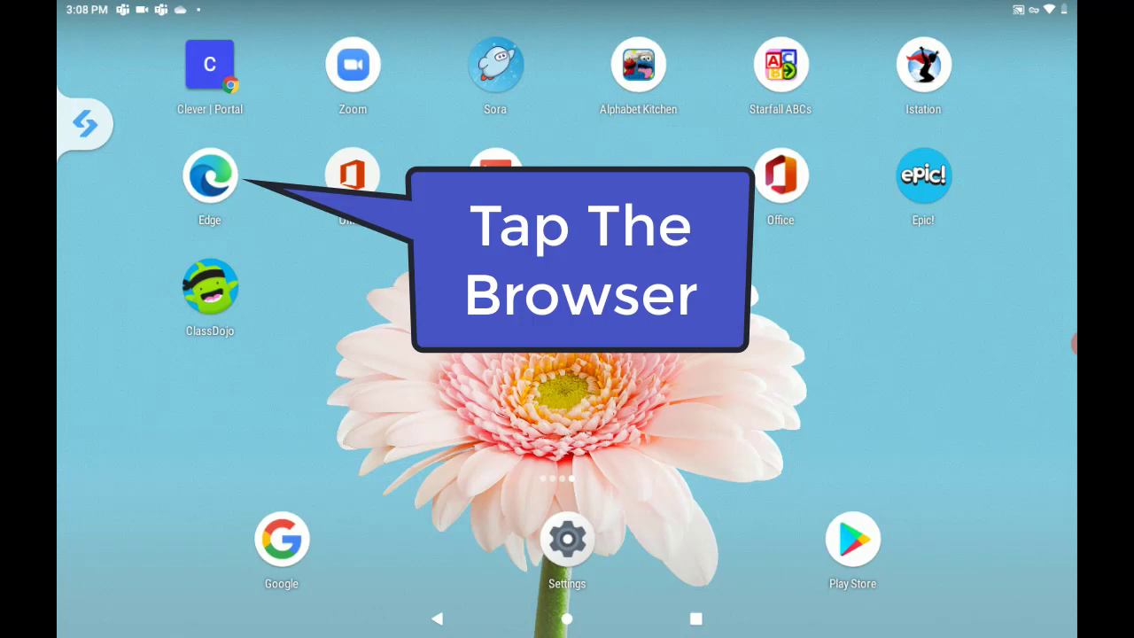
- Launch Edge from the home screen and focus the address bar for a new web address
{"action": "left_click", "coordinate": [209, 174]}
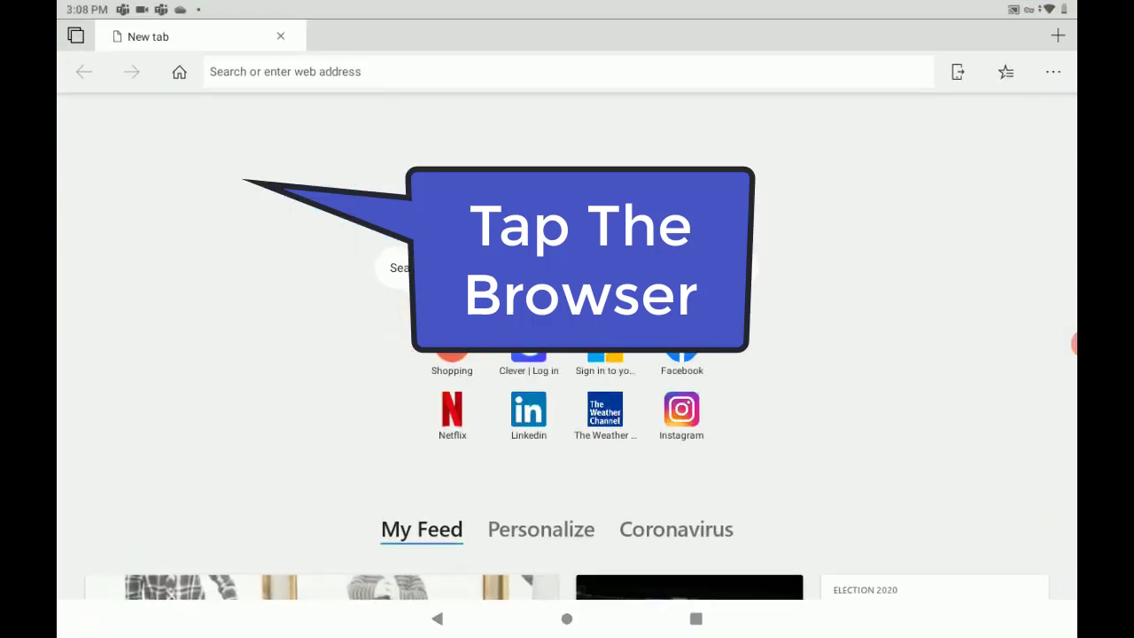
{"action": "left_click", "coordinate": [567, 71]}
{"action": "type", "text": "http://go"}
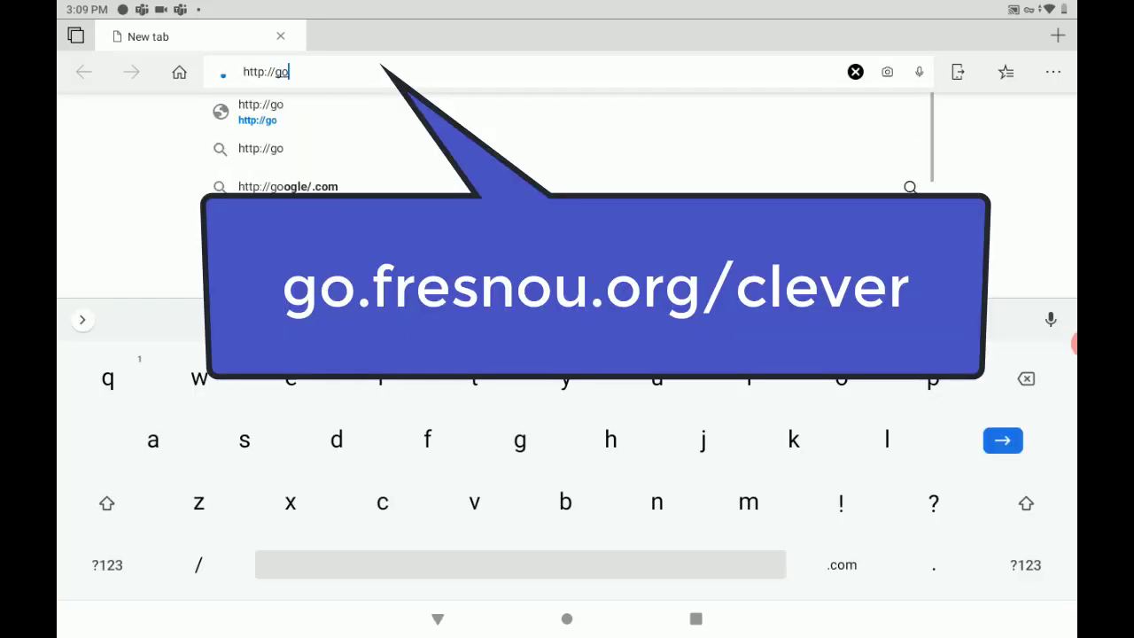
- Navigate to go.fresnou.org/clever to load the Fresno Unified Clever login page
{"action": "type", "text": ".fres"}
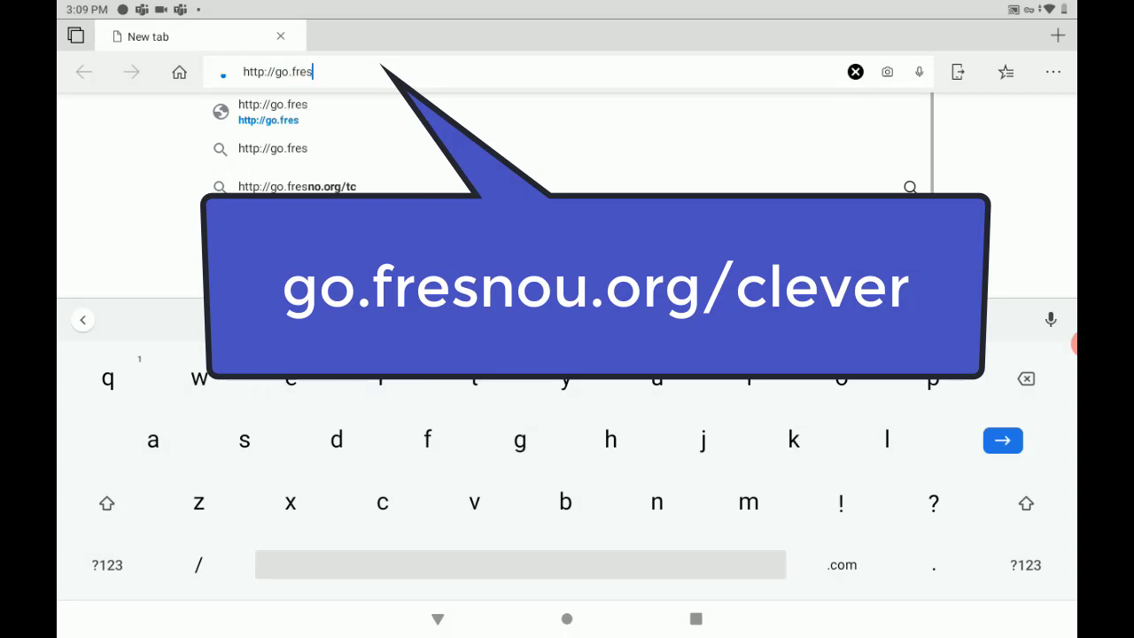
{"action": "type", "text": "nou"}
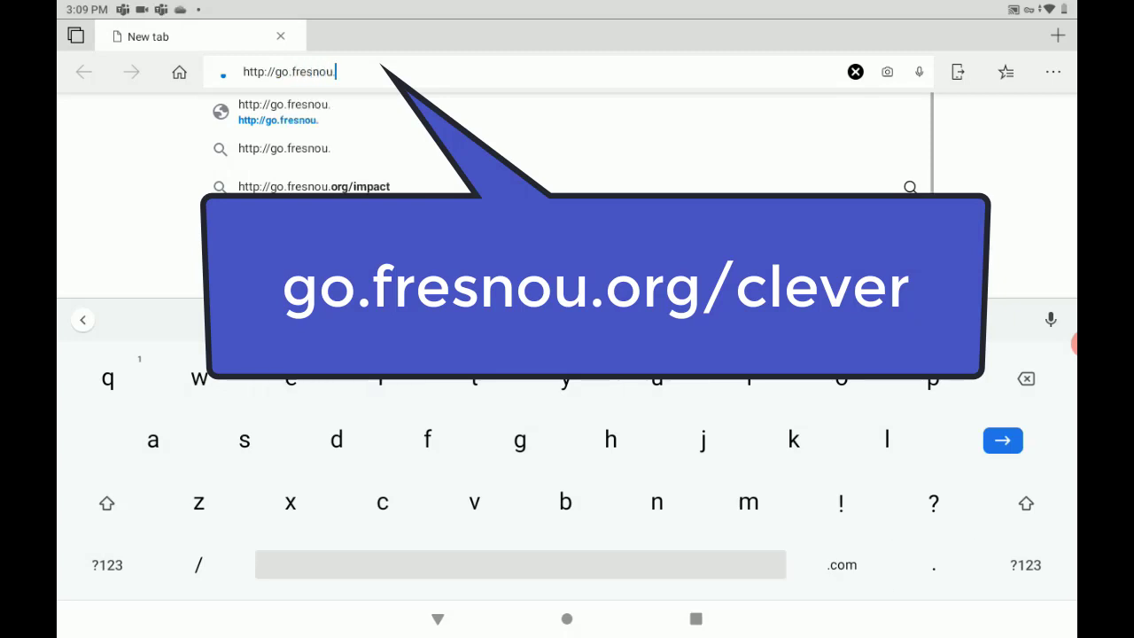
{"action": "type", "text": ".org/"}
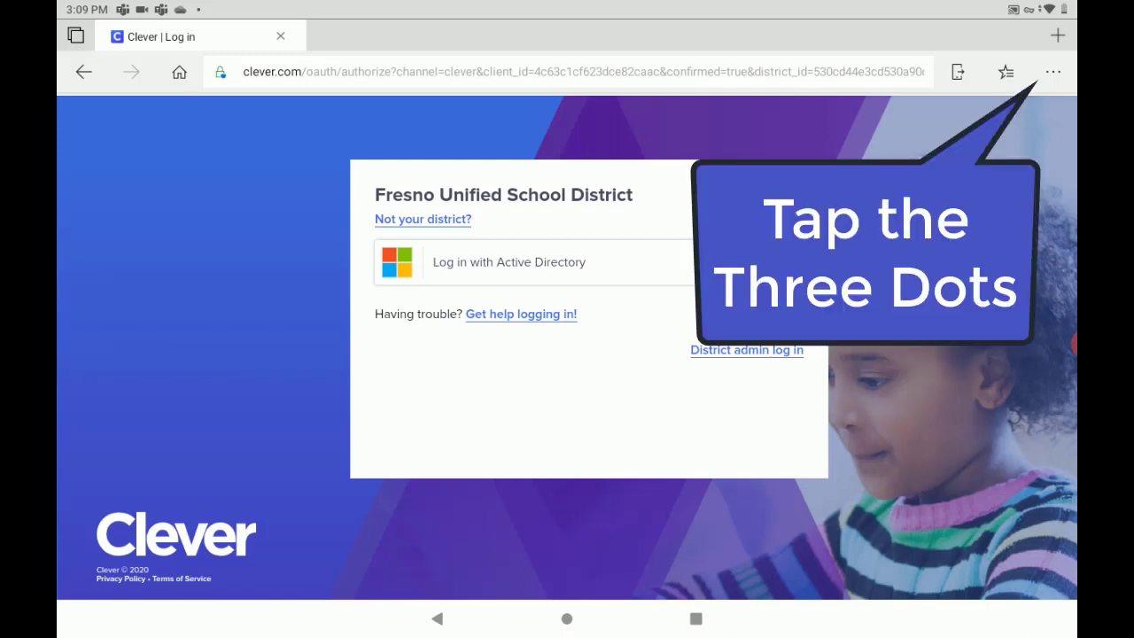
- Add a 'Clever | Log in' shortcut to the home screen via Add to Home screen, placed automatically
{"action": "left_click", "coordinate": [1053, 70]}
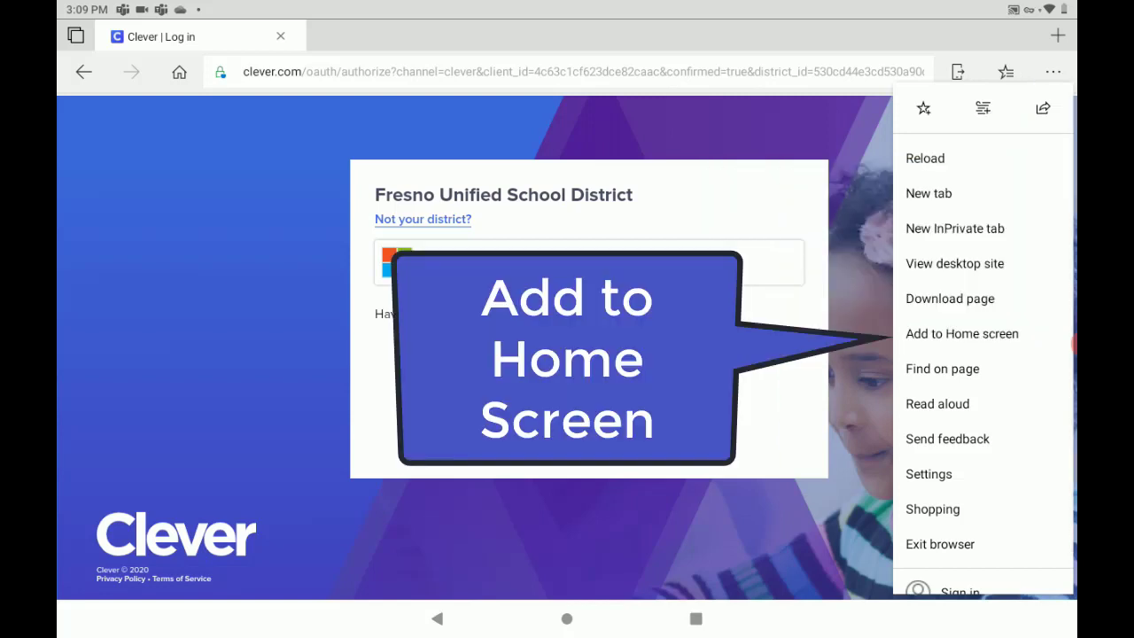
{"action": "left_click", "coordinate": [961, 333]}
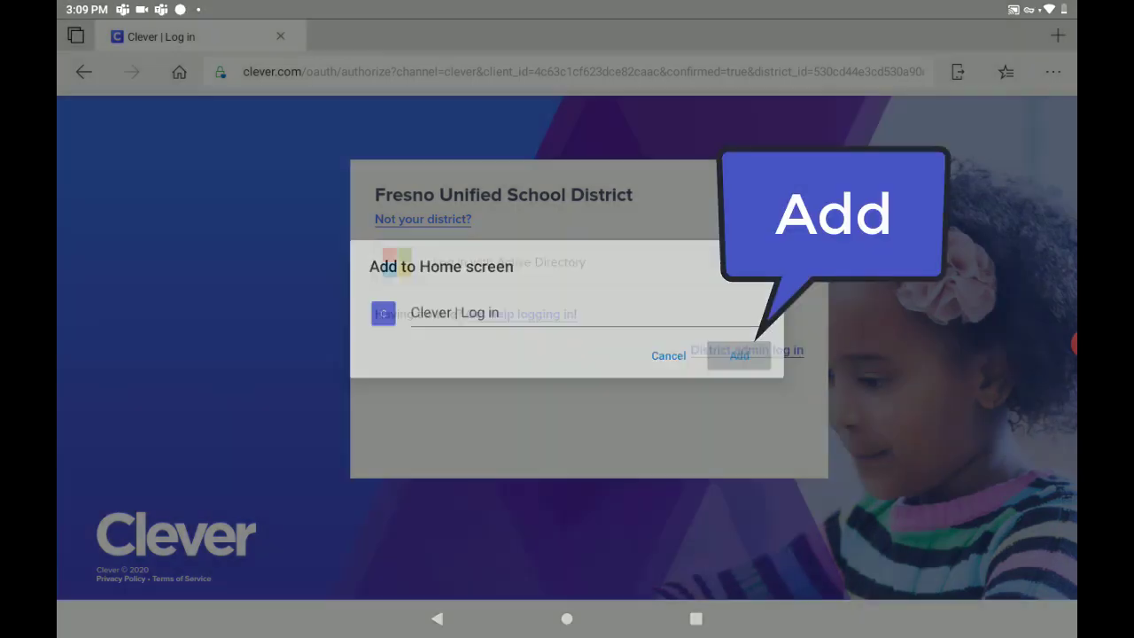
{"action": "left_click", "coordinate": [739, 354]}
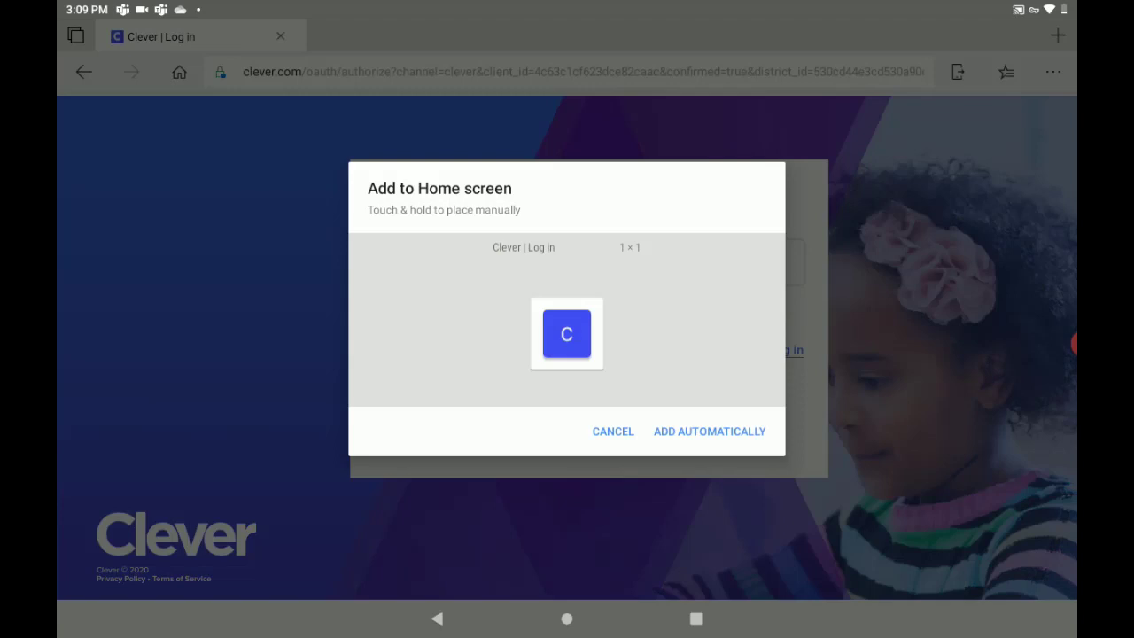
{"action": "left_click", "coordinate": [613, 431]}
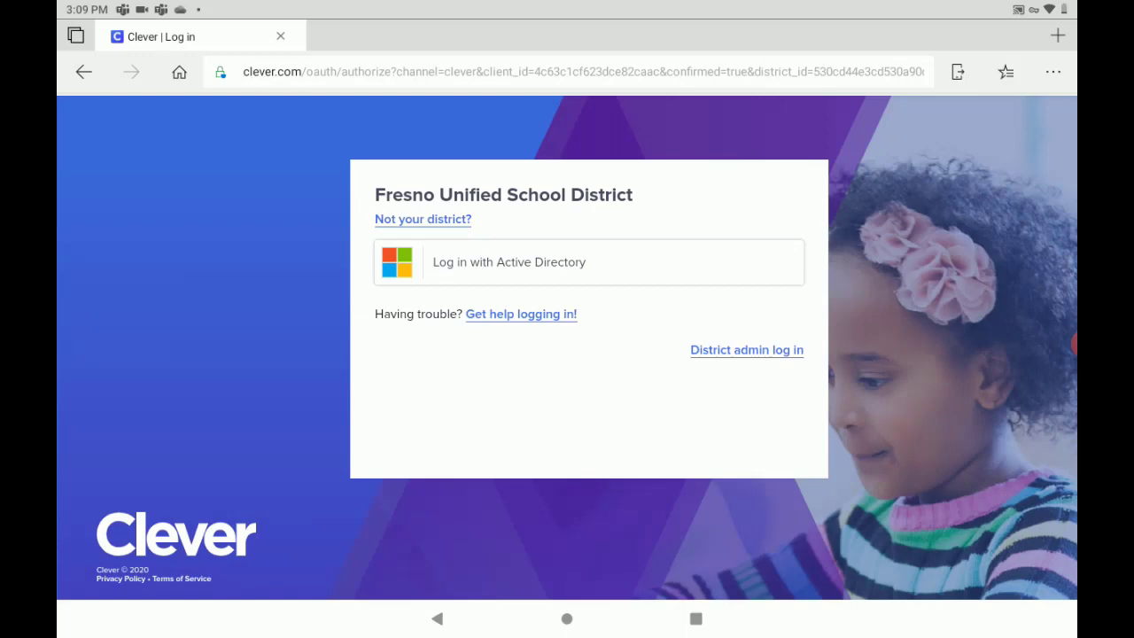
- Choose Log in with Active Directory and begin entering the district account username
{"action": "left_click", "coordinate": [588, 262]}
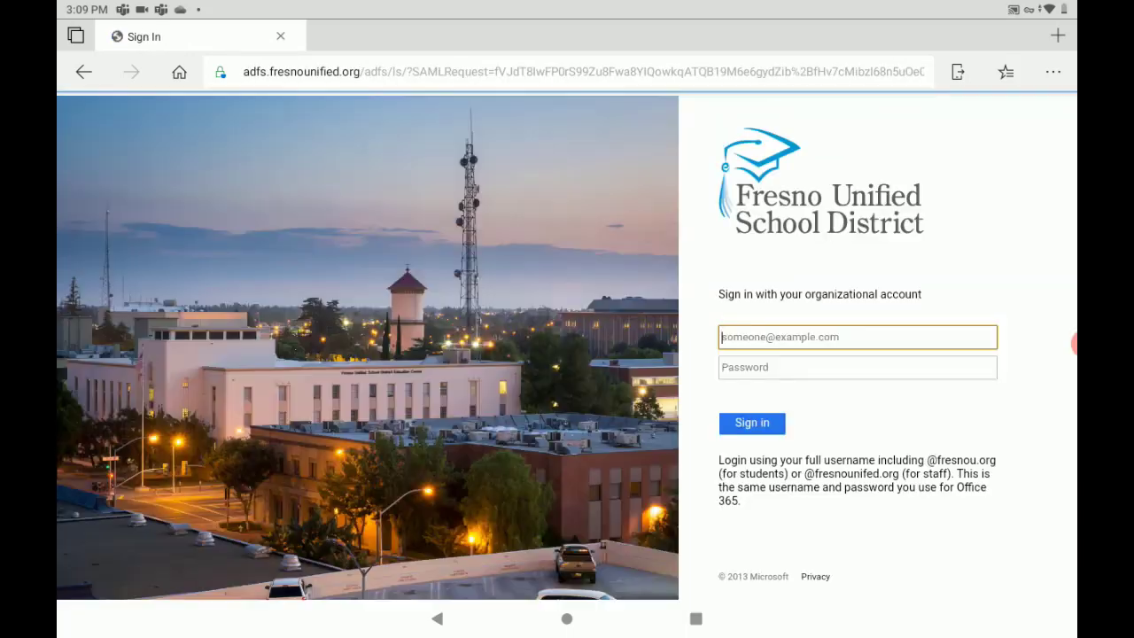
{"action": "left_click", "coordinate": [856, 337]}
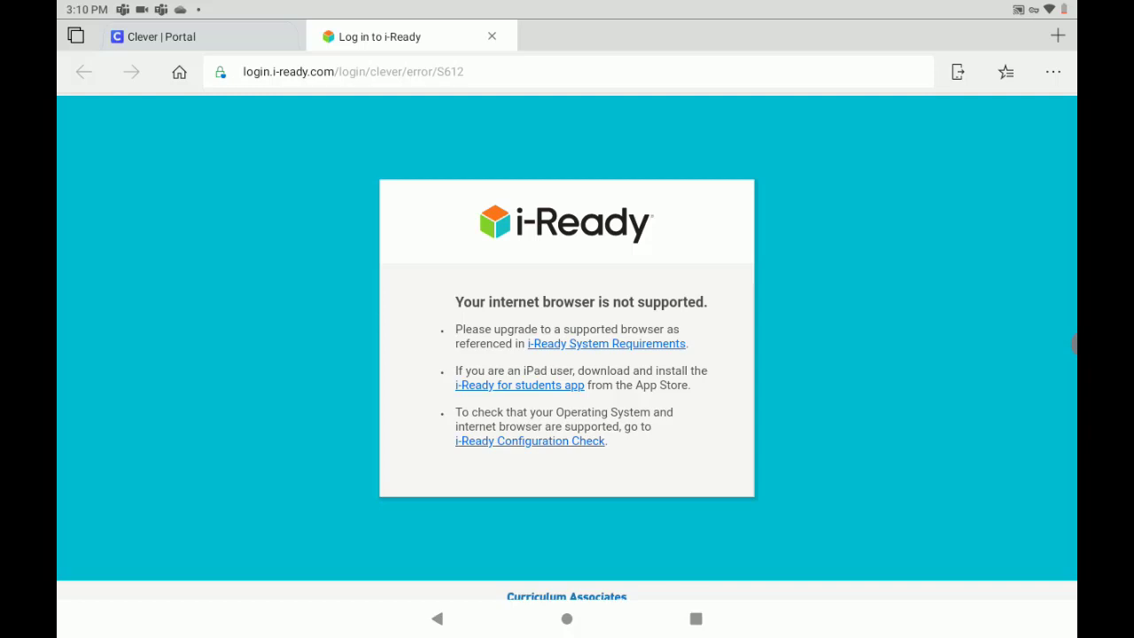
- Switch Edge to View desktop site so i-Ready shows the Reading and Math subject chooser
{"action": "left_click", "coordinate": [1052, 71]}
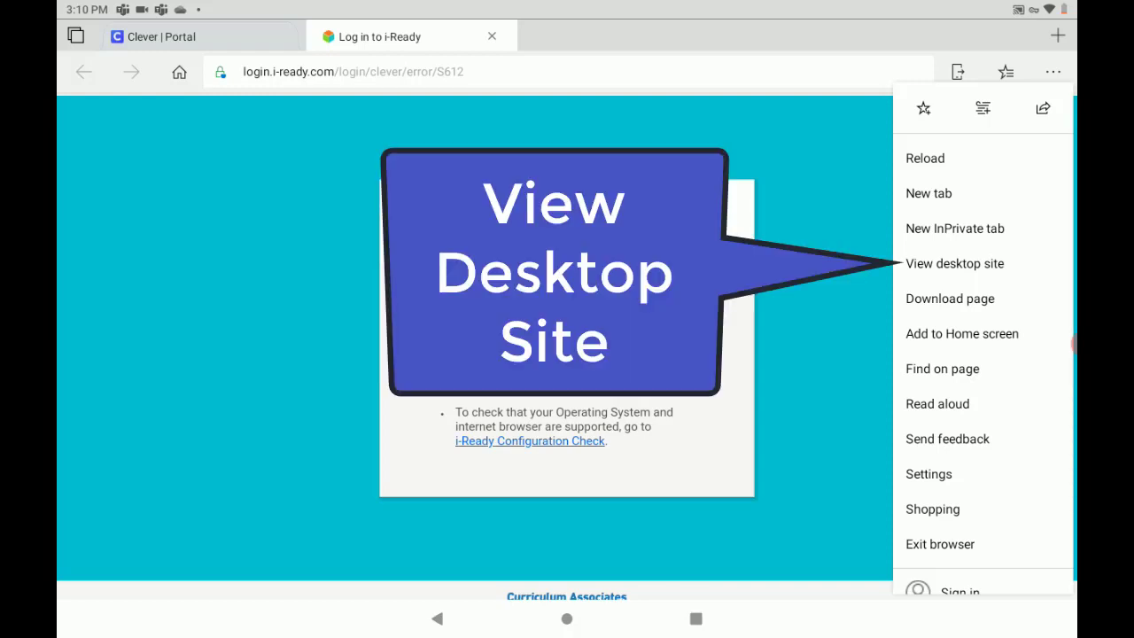
{"action": "left_click", "coordinate": [957, 262]}
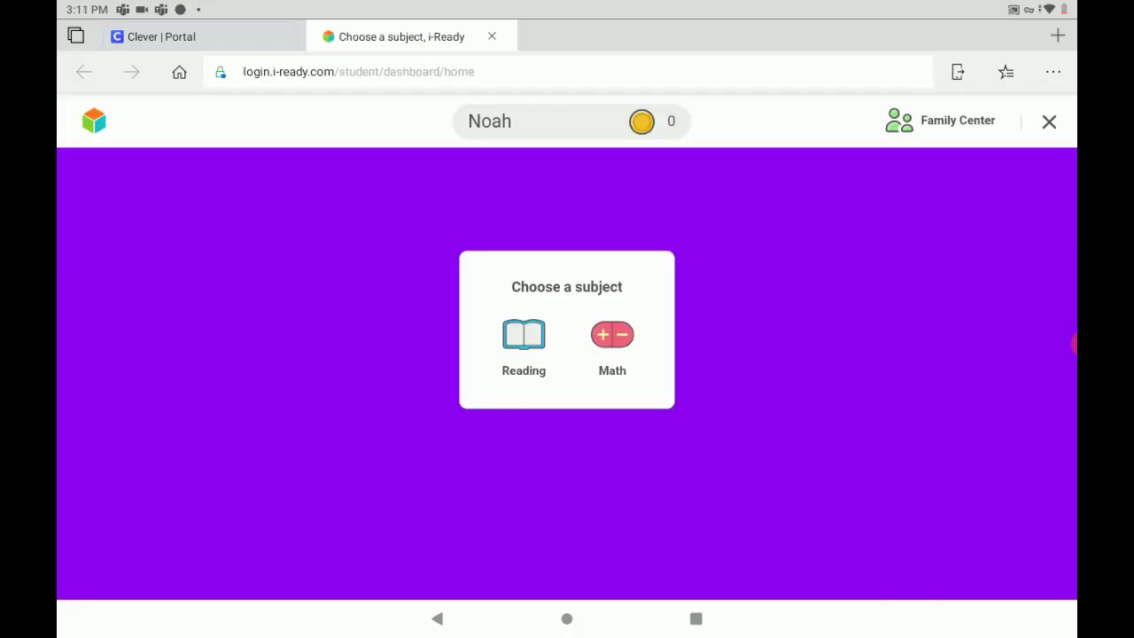